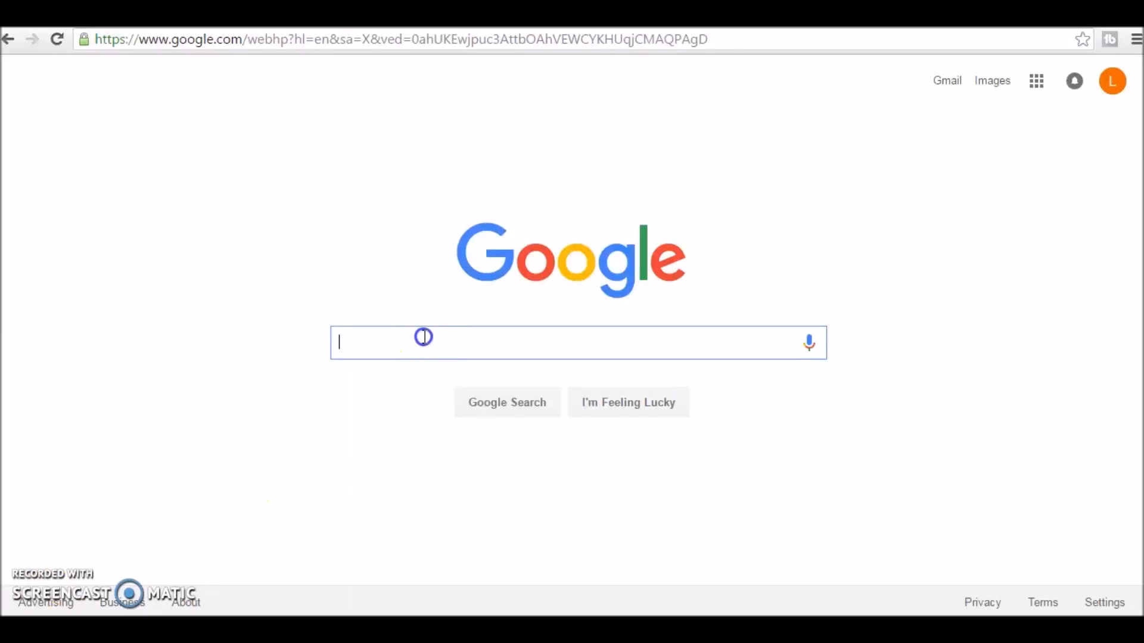
- Run a Google search for 'nature background'
{"action": "type", "text": "nature background"}
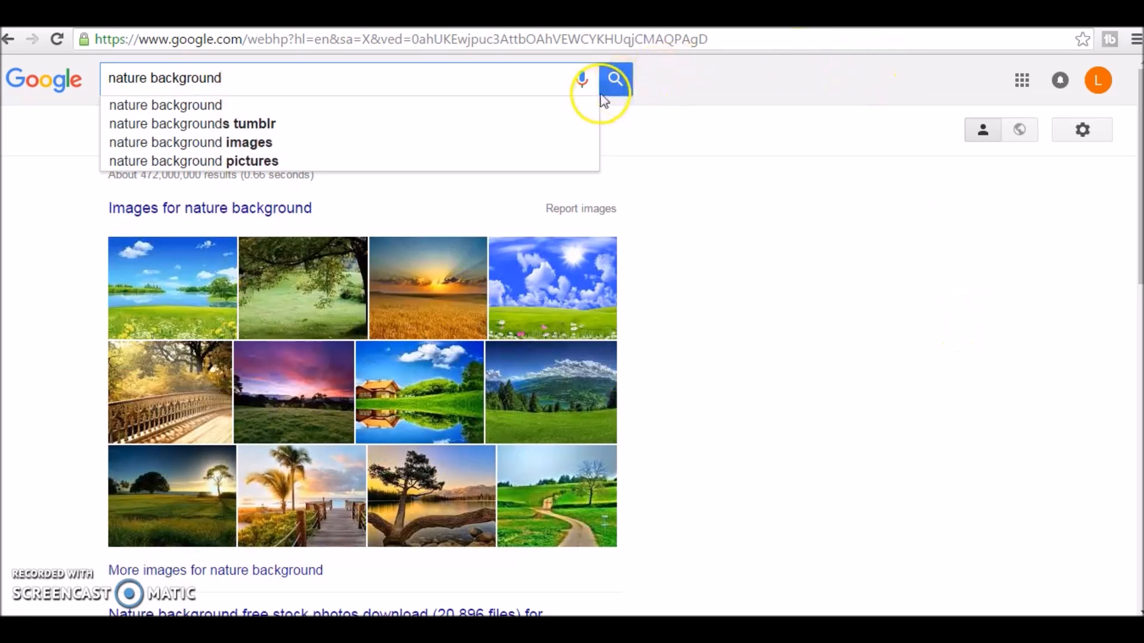
{"action": "left_click", "coordinate": [615, 79]}
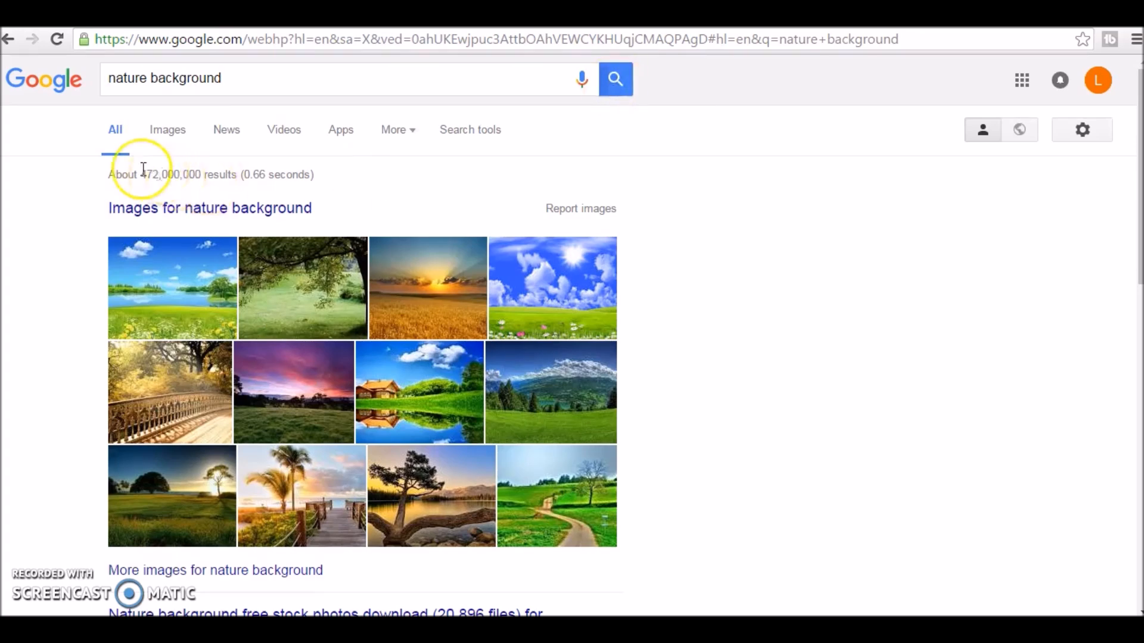
- Filter image results to those labeled for reuse with modification
{"action": "left_click", "coordinate": [167, 129]}
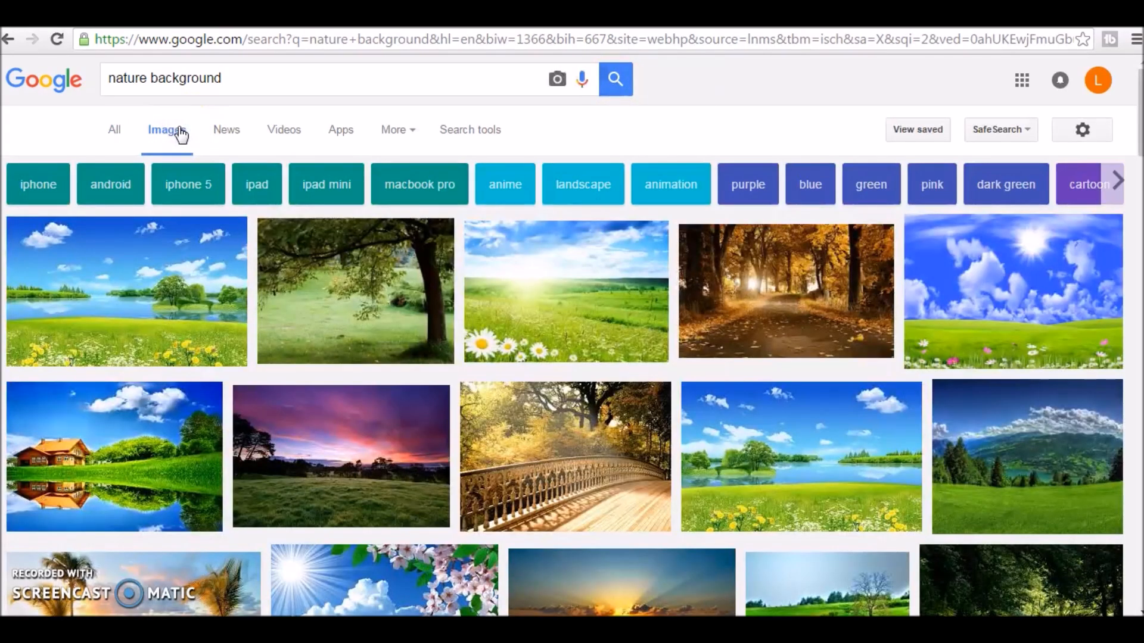
{"action": "left_click", "coordinate": [469, 129]}
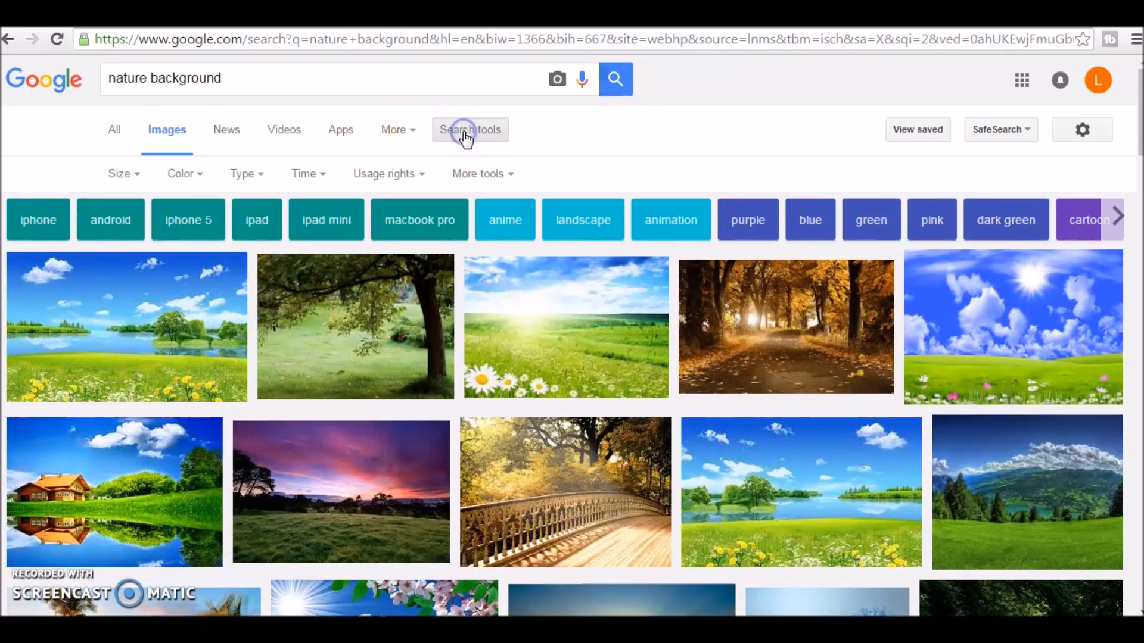
{"action": "left_click", "coordinate": [385, 174]}
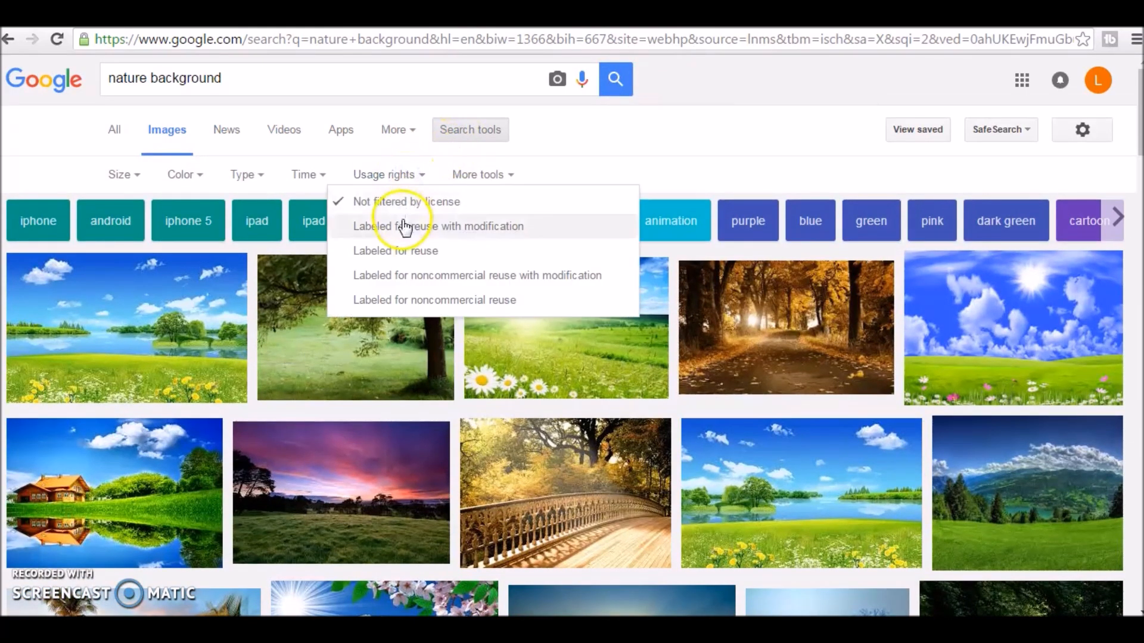
{"action": "left_click", "coordinate": [437, 226]}
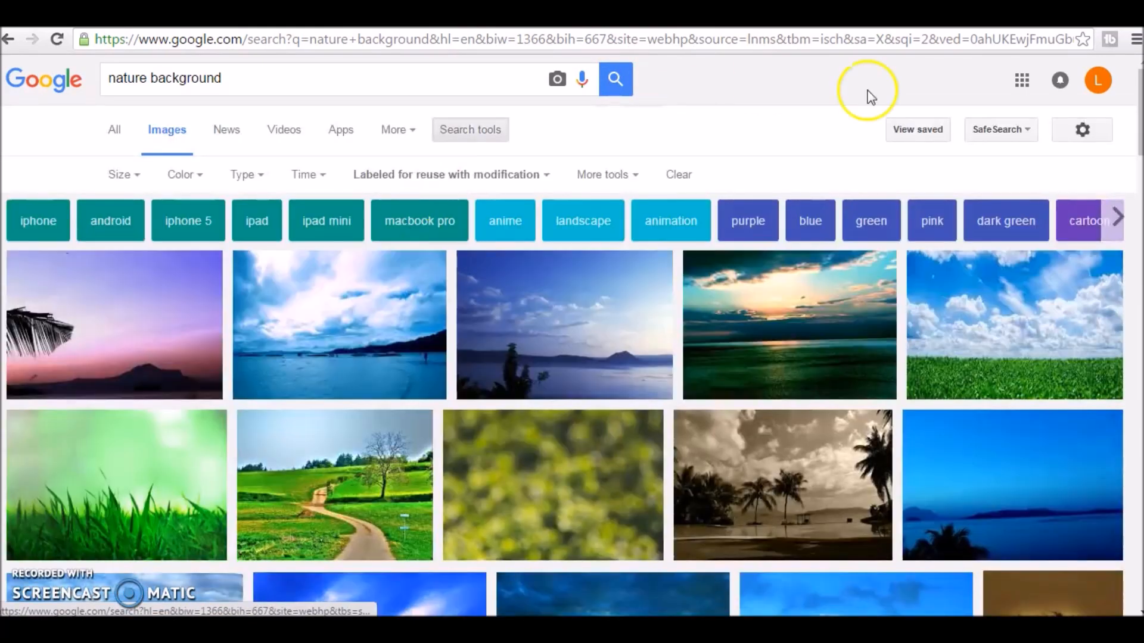
- Preview the winding-path meadow photo and copy the image
{"action": "scroll", "scroll_direction": "down", "scroll_amount": 3}
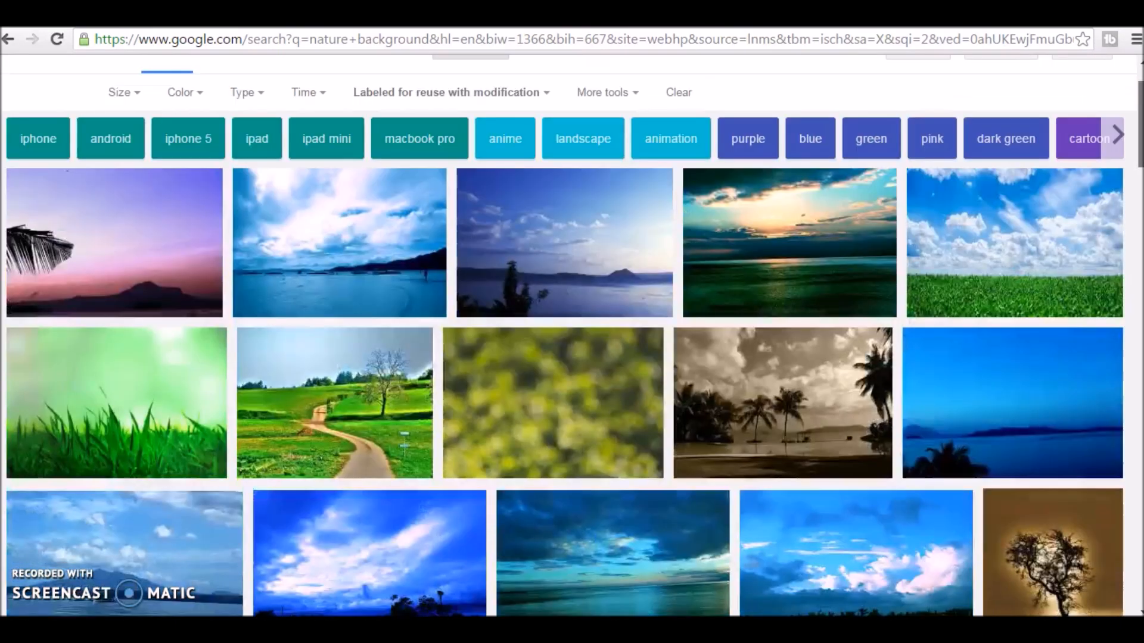
{"action": "left_click", "coordinate": [334, 403]}
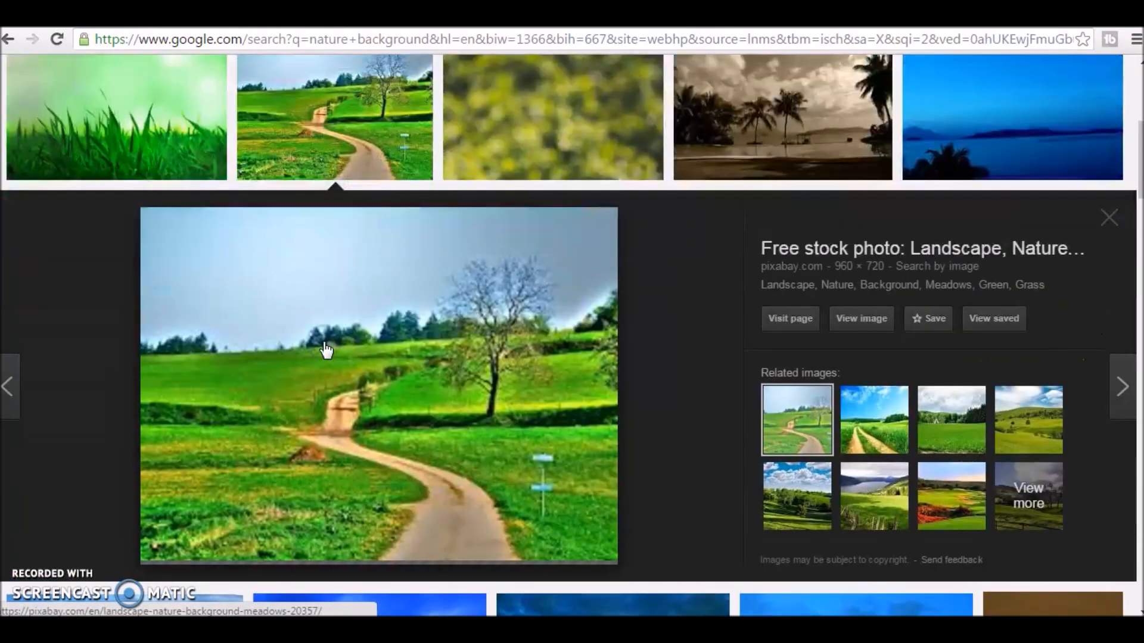
{"action": "right_click", "coordinate": [371, 324]}
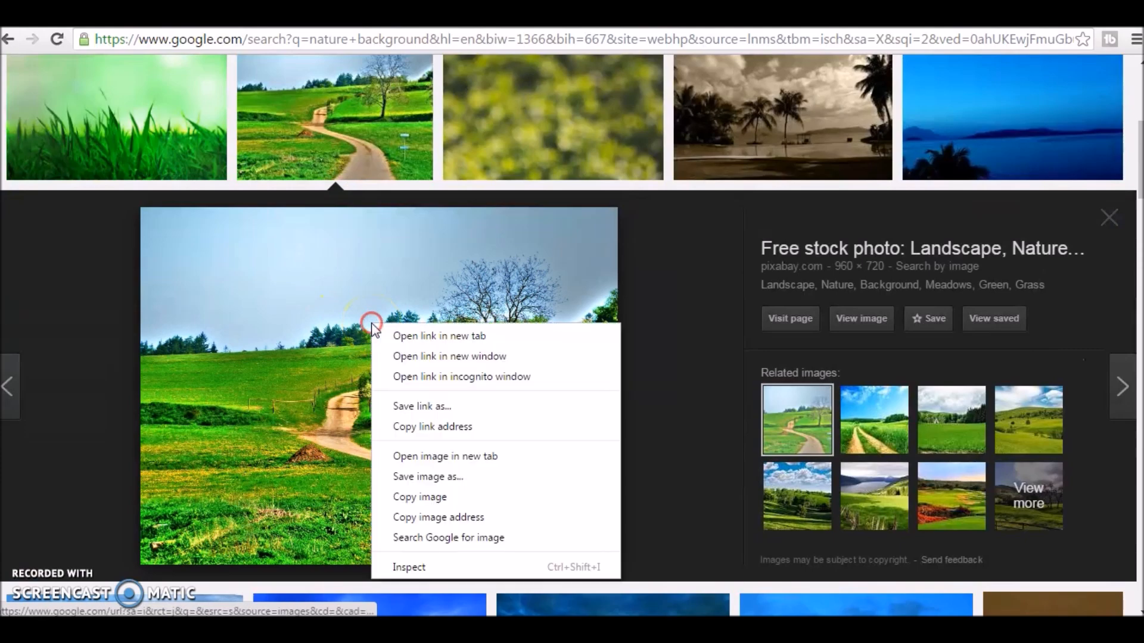
{"action": "mouse_move", "coordinate": [429, 497]}
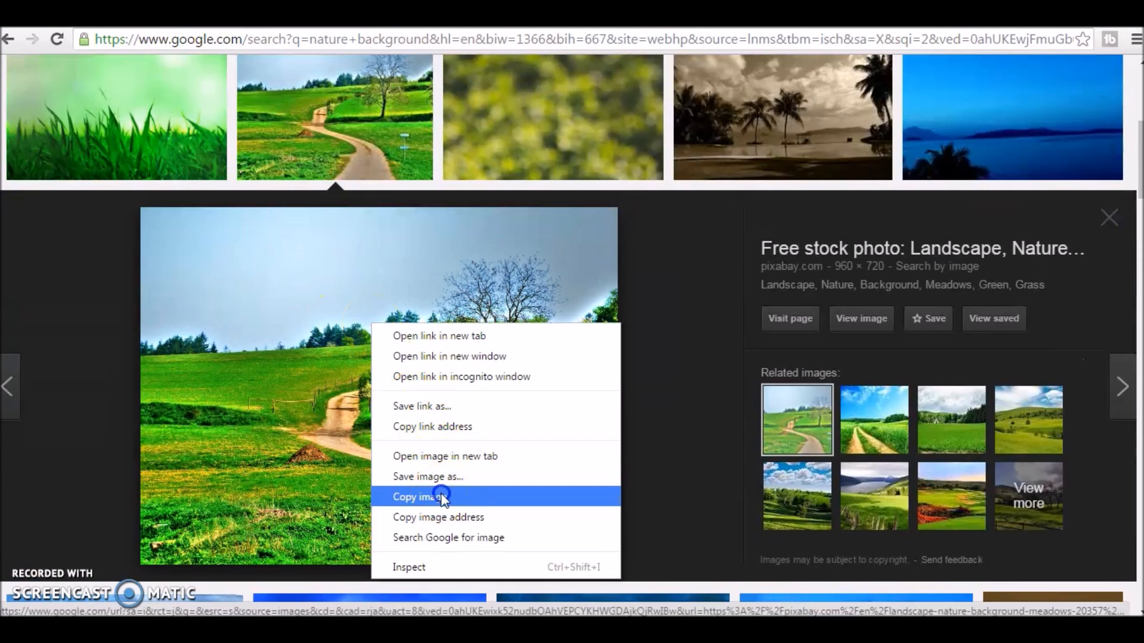
{"action": "left_click", "coordinate": [423, 497]}
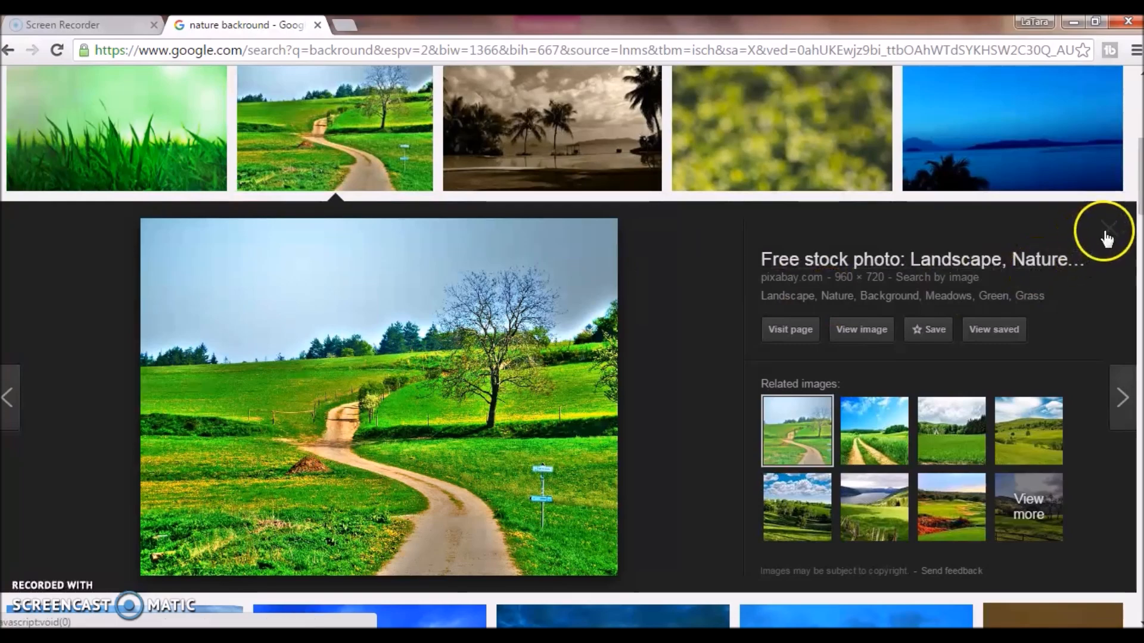
- Close the meadow photo preview to return to the results grid
{"action": "left_click", "coordinate": [1105, 228]}
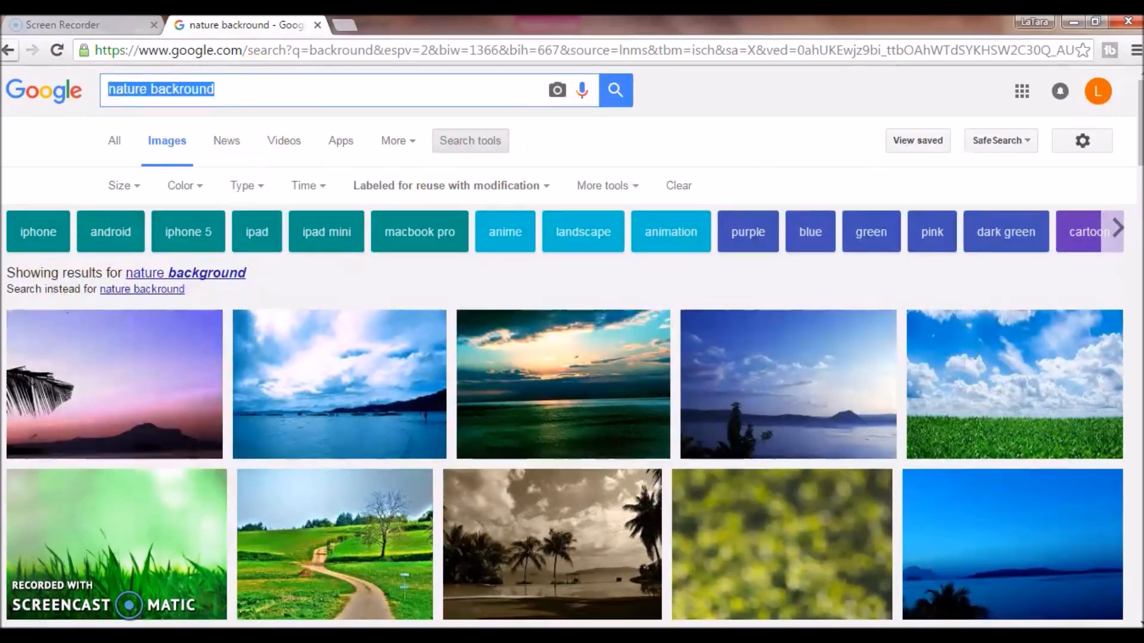
- Search images for 'flying saucer png', trying the transparent colour filter
{"action": "type", "text": "flying"}
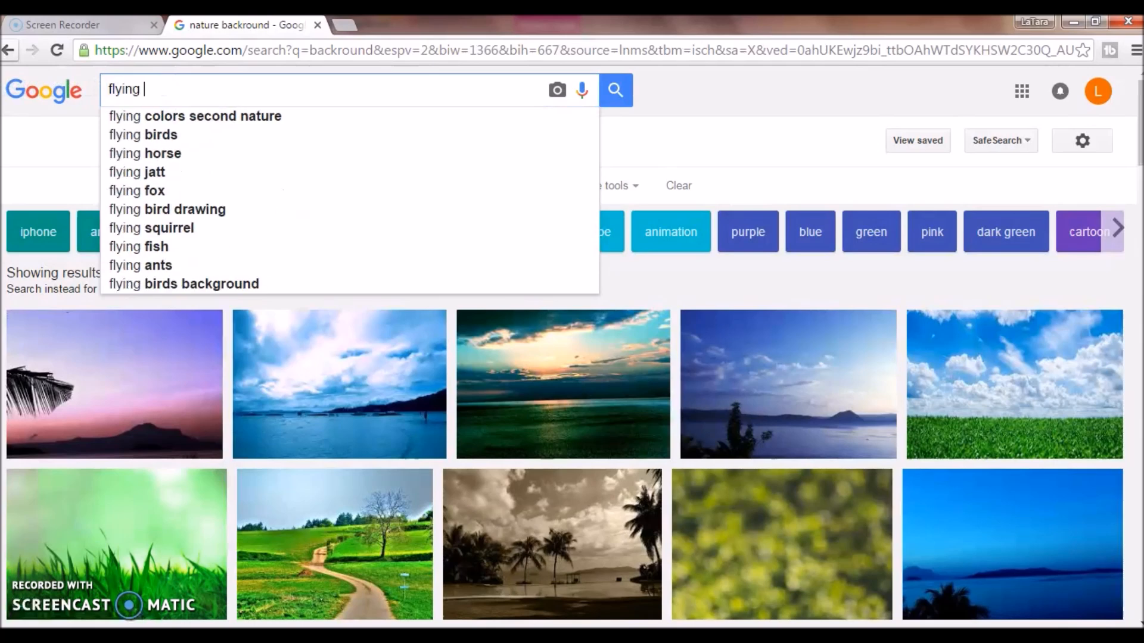
{"action": "type", "text": "saucer"}
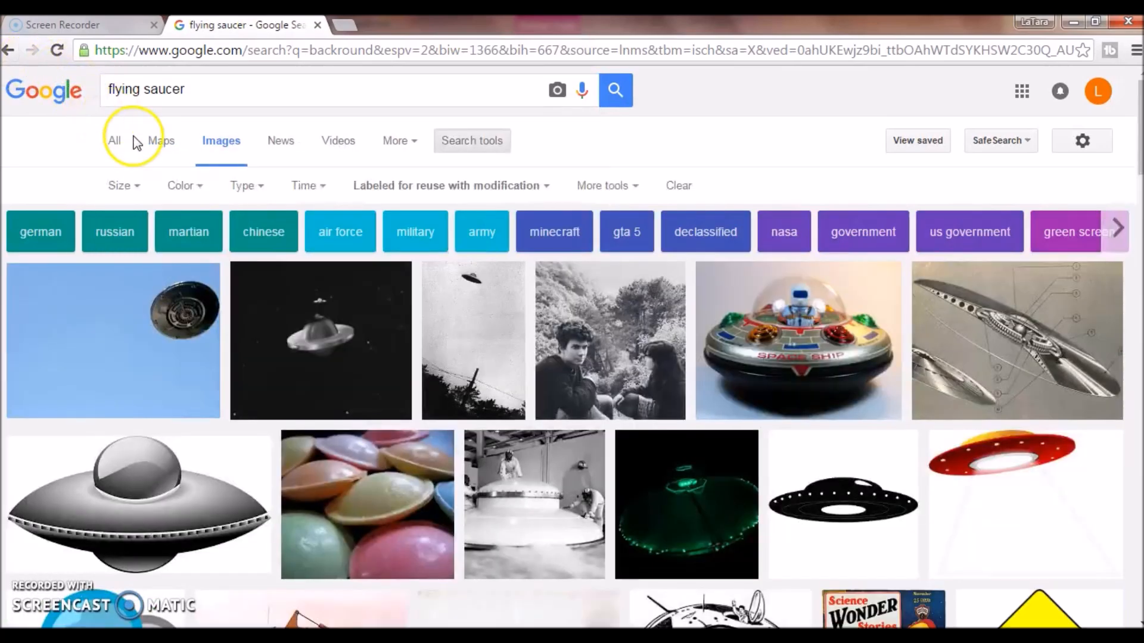
{"action": "left_click", "coordinate": [180, 185]}
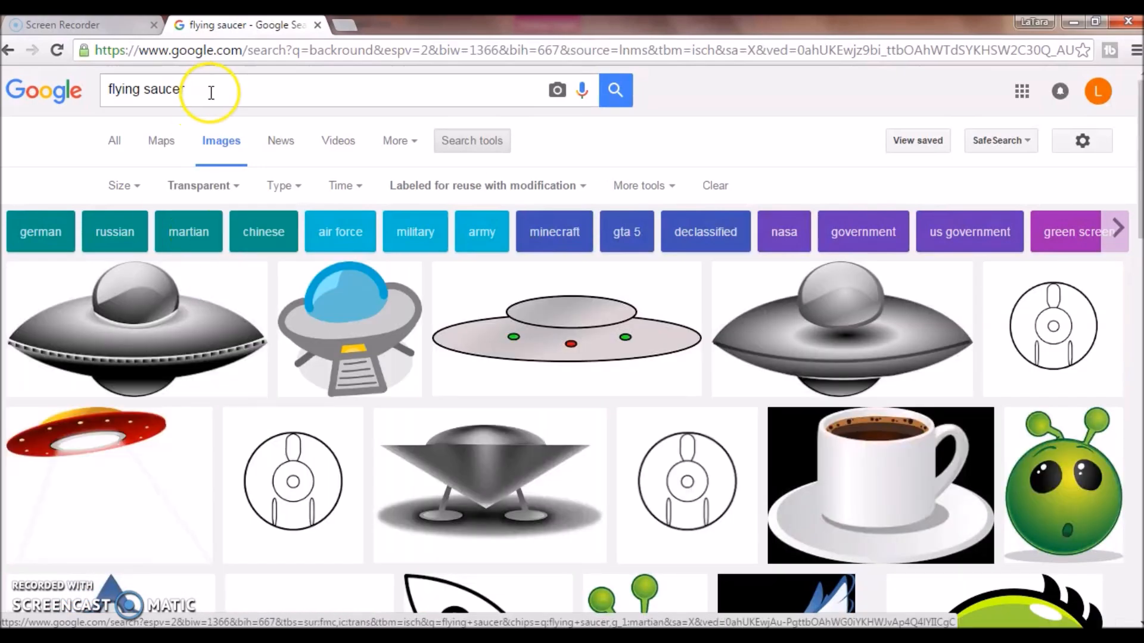
{"action": "left_click", "coordinate": [199, 186]}
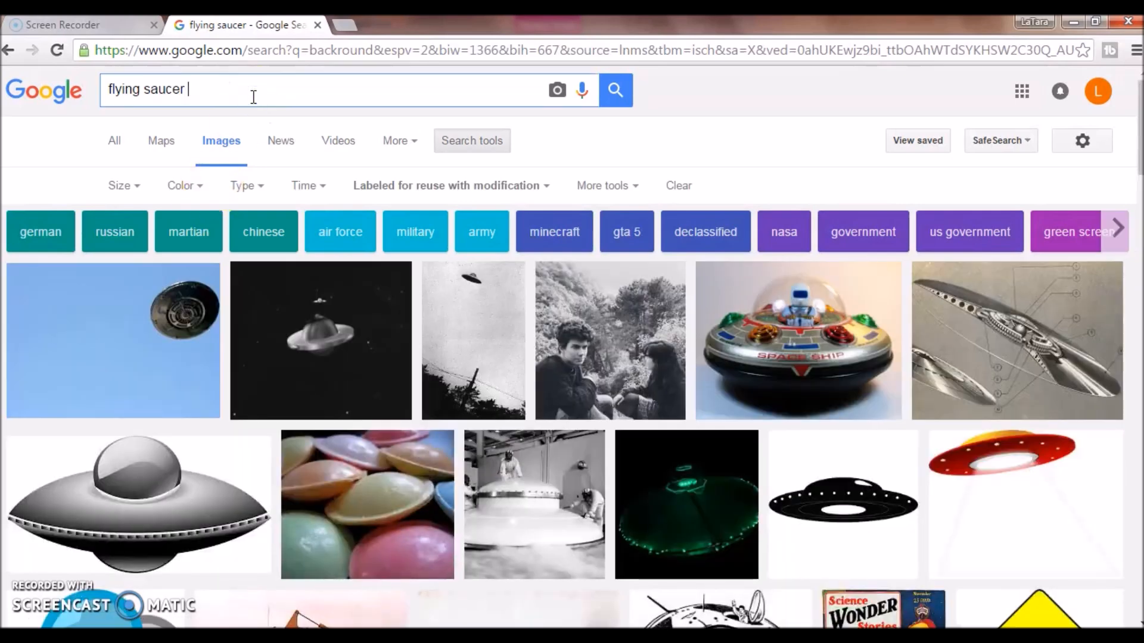
{"action": "type", "text": "png"}
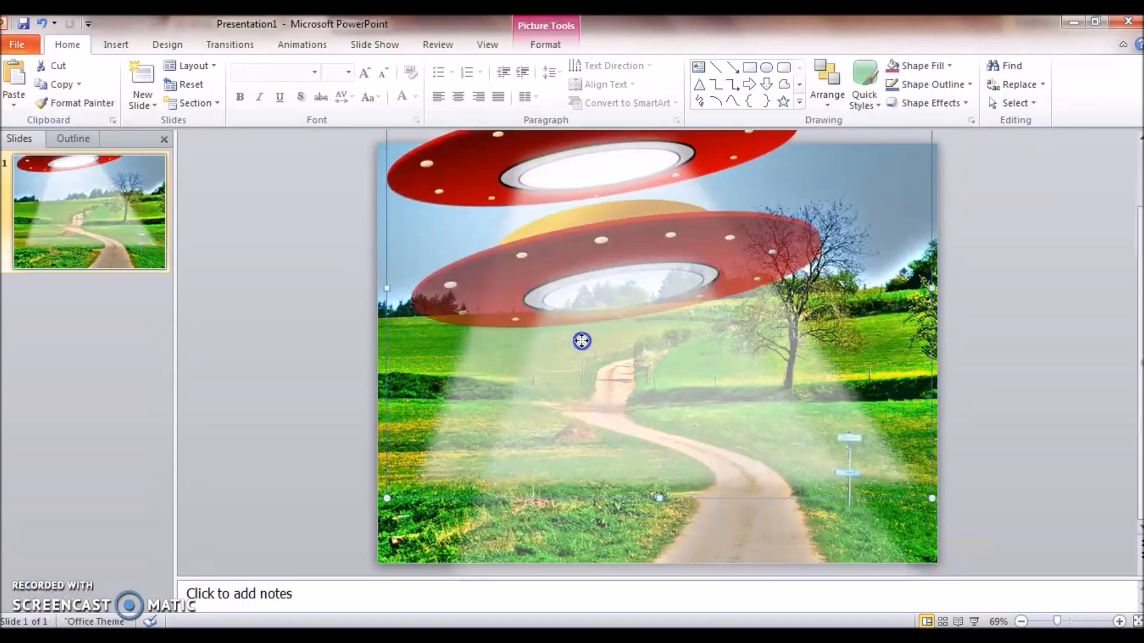
- Shrink the saucer and place it small over the path near the trees on slide 1
{"action": "left_click_drag", "start_coordinate": [582, 341], "coordinate": [495, 265]}
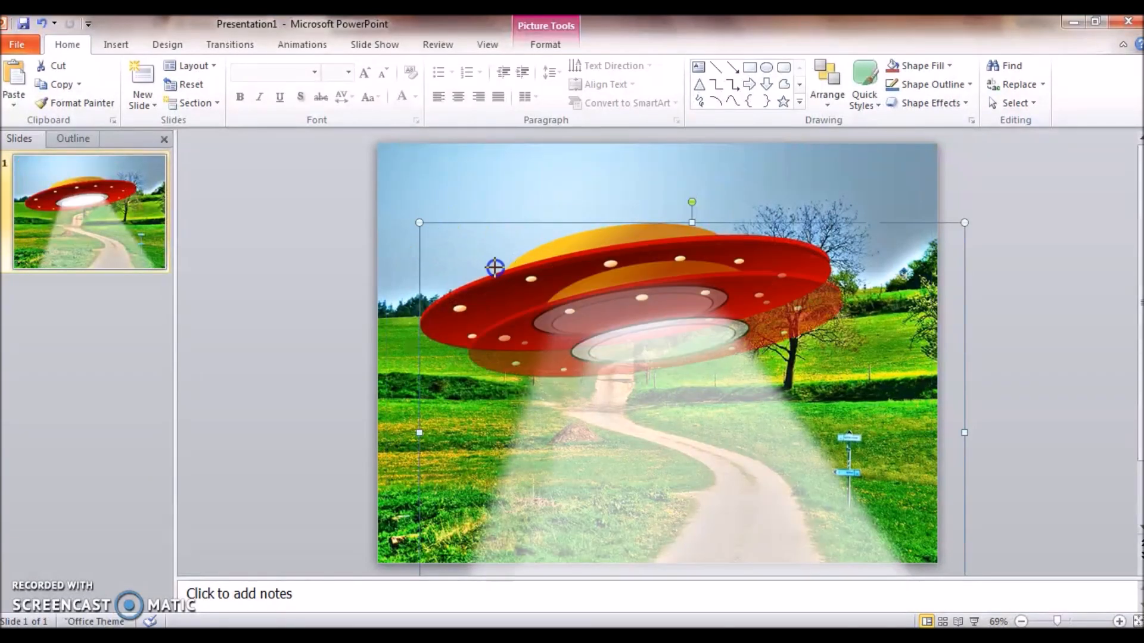
{"action": "left_click_drag", "start_coordinate": [495, 266], "coordinate": [756, 434]}
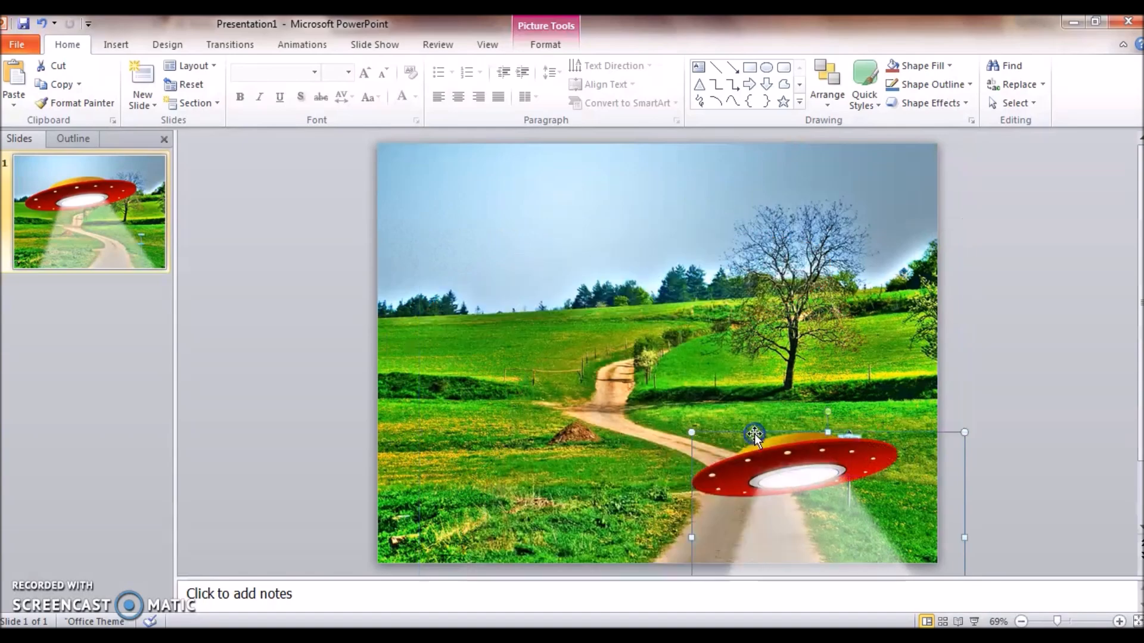
{"action": "left_click_drag", "start_coordinate": [755, 452], "coordinate": [657, 288]}
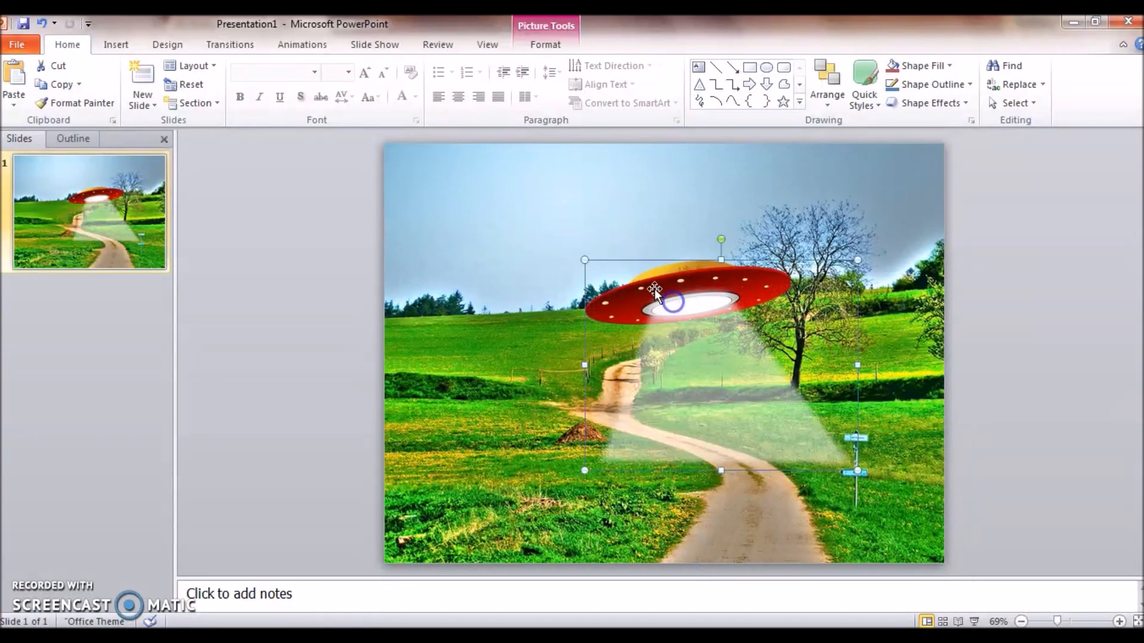
{"action": "left_click_drag", "start_coordinate": [652, 289], "coordinate": [686, 321]}
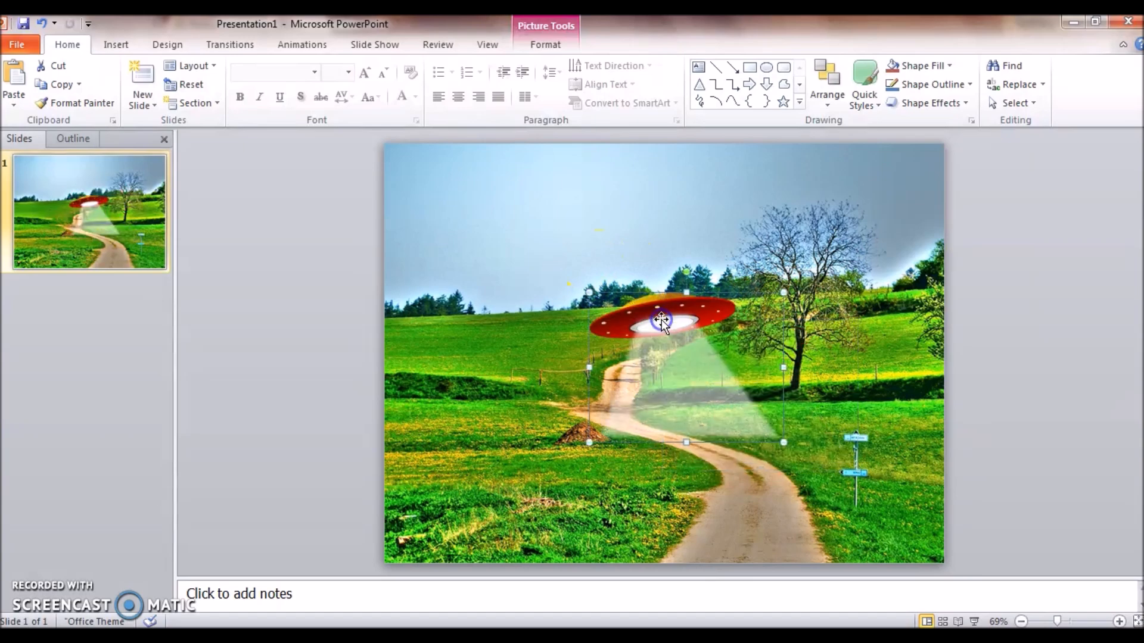
{"action": "left_click_drag", "start_coordinate": [660, 321], "coordinate": [598, 296]}
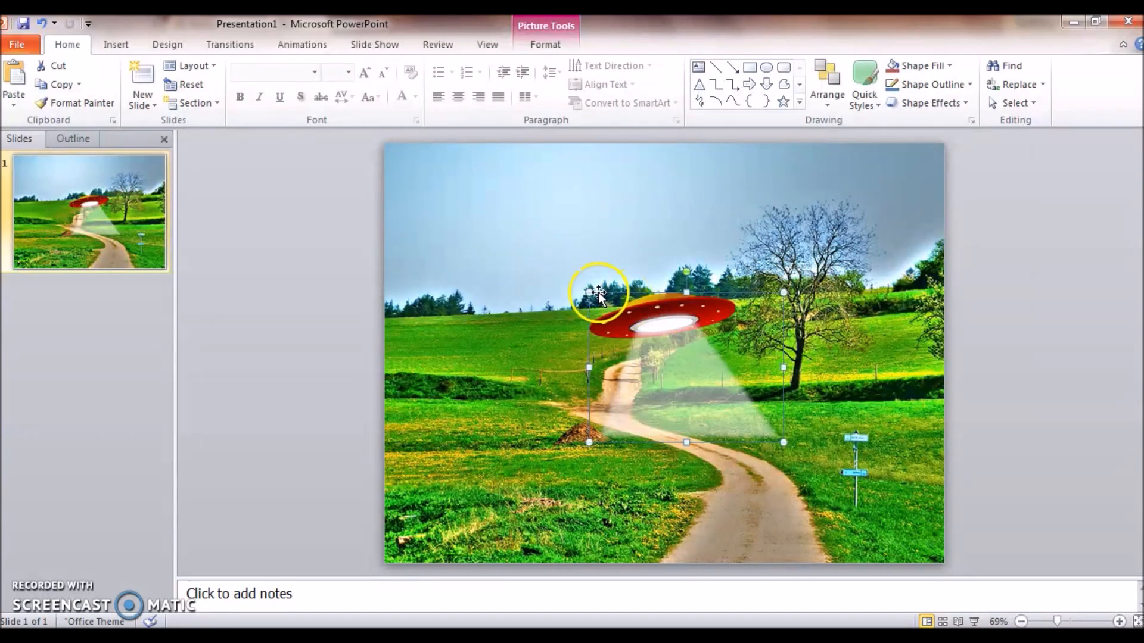
{"action": "left_click_drag", "start_coordinate": [598, 295], "coordinate": [657, 341]}
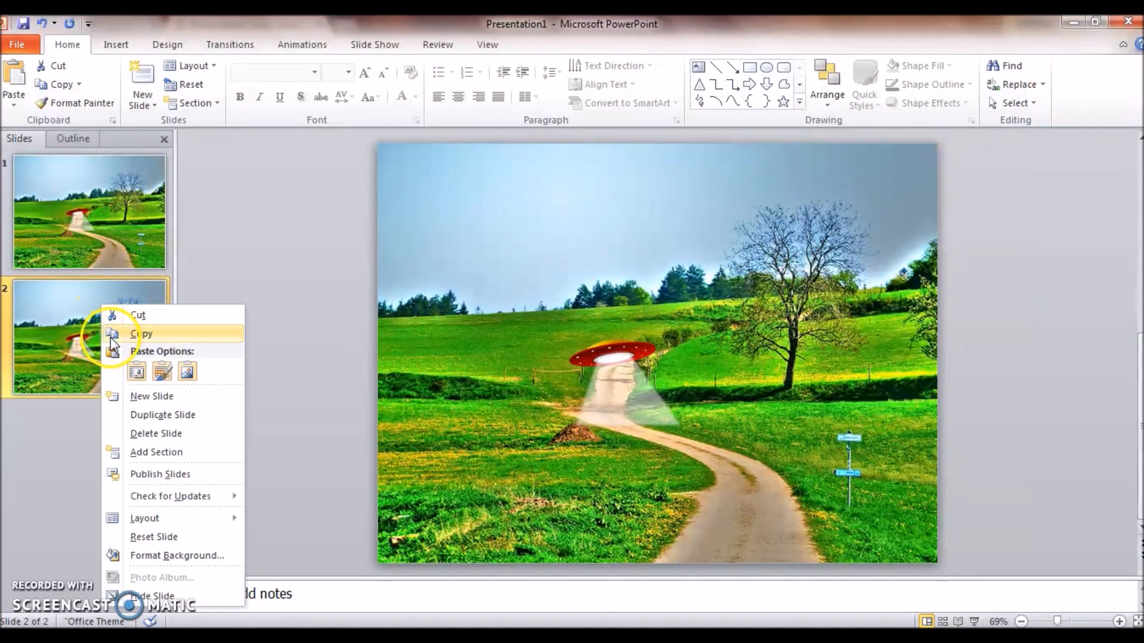
{"action": "mouse_move", "coordinate": [162, 415]}
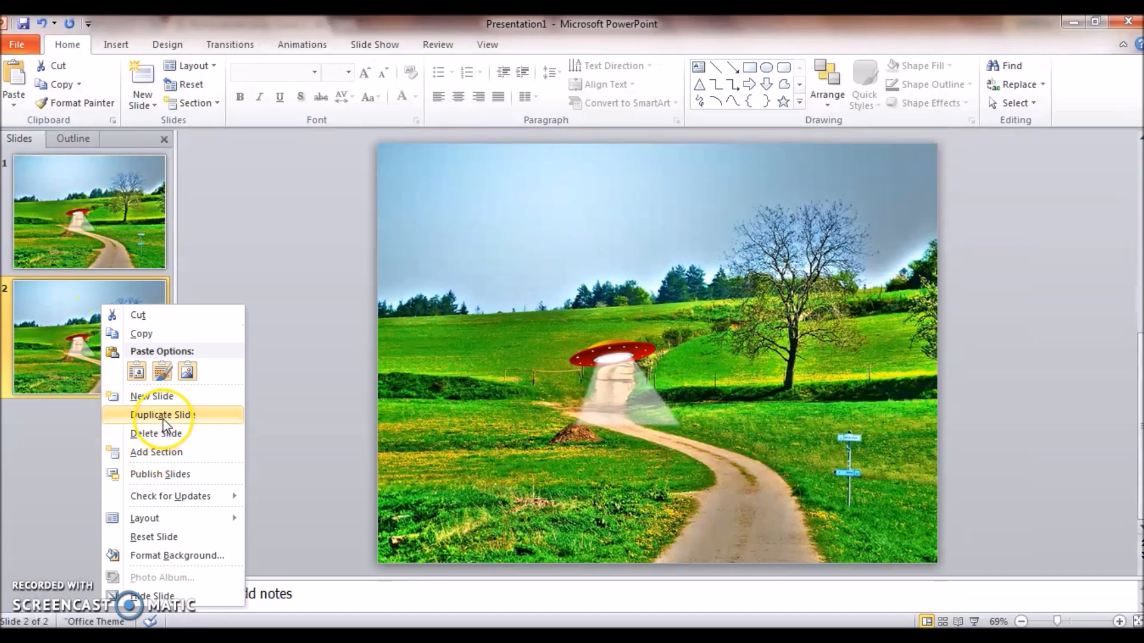
- Duplicate slides to reach four, moving the saucer lower and larger on each
{"action": "left_click", "coordinate": [162, 415]}
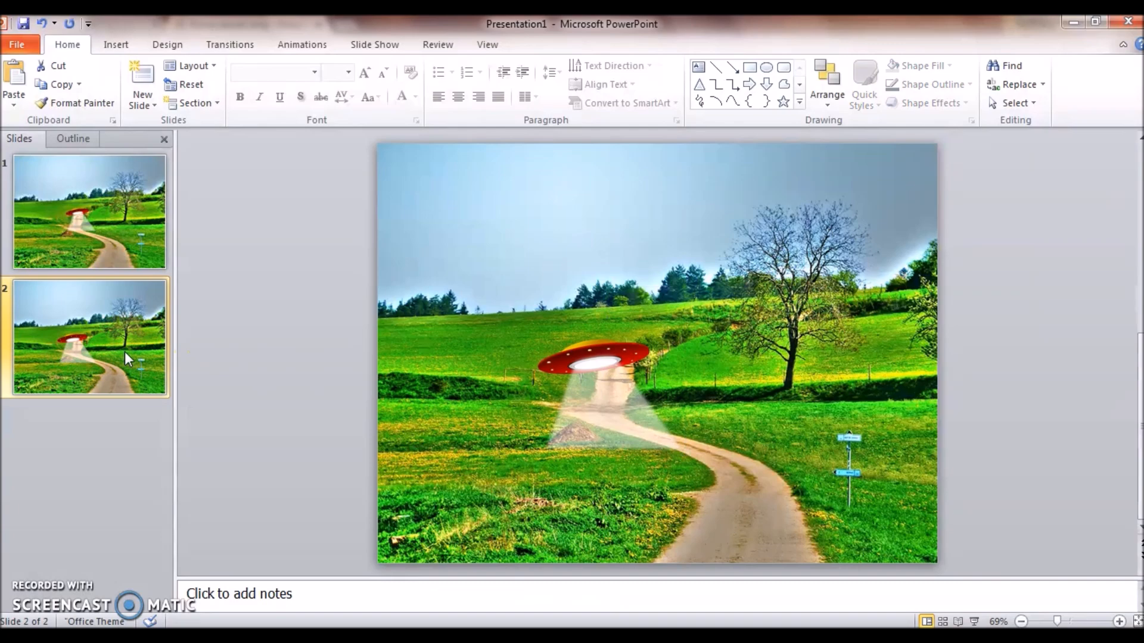
{"action": "mouse_move", "coordinate": [113, 375]}
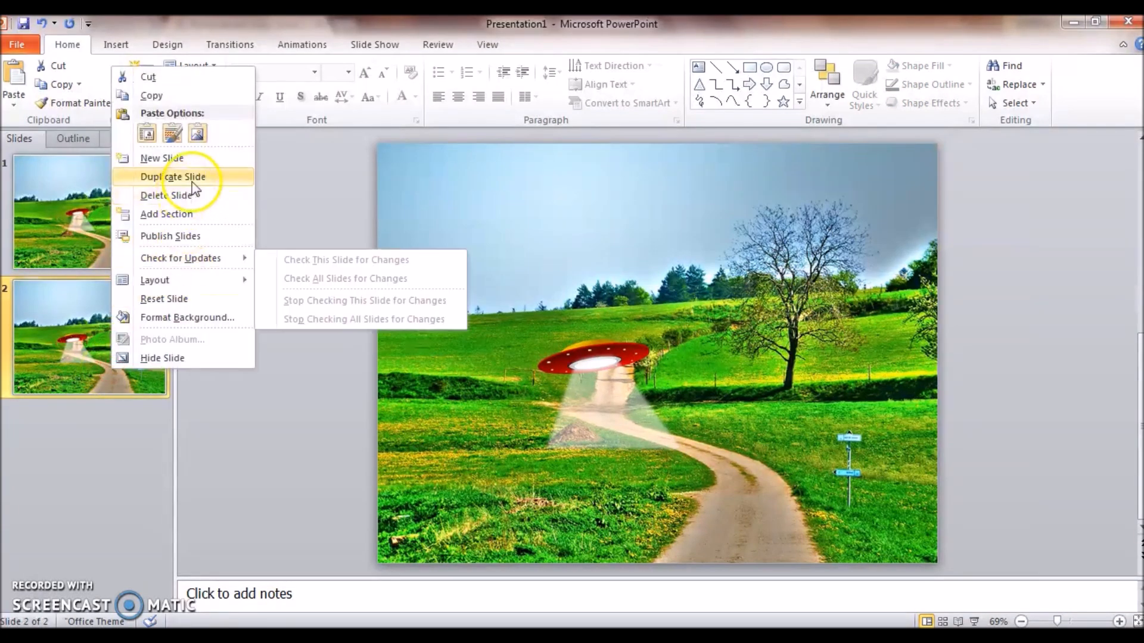
{"action": "left_click", "coordinate": [172, 177]}
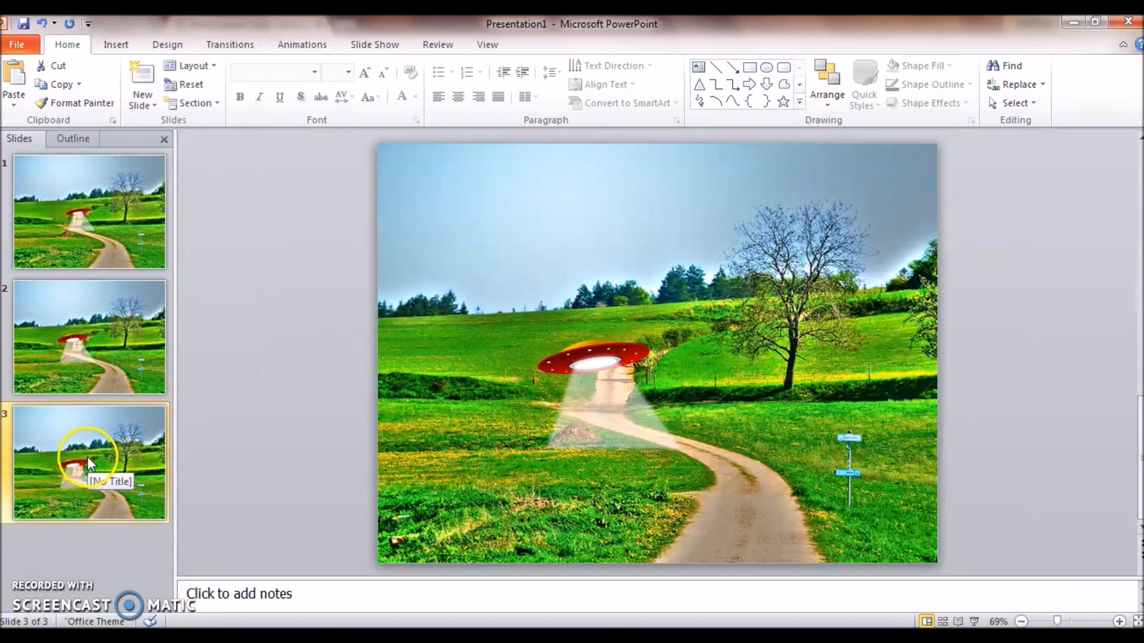
{"action": "left_click", "coordinate": [583, 357]}
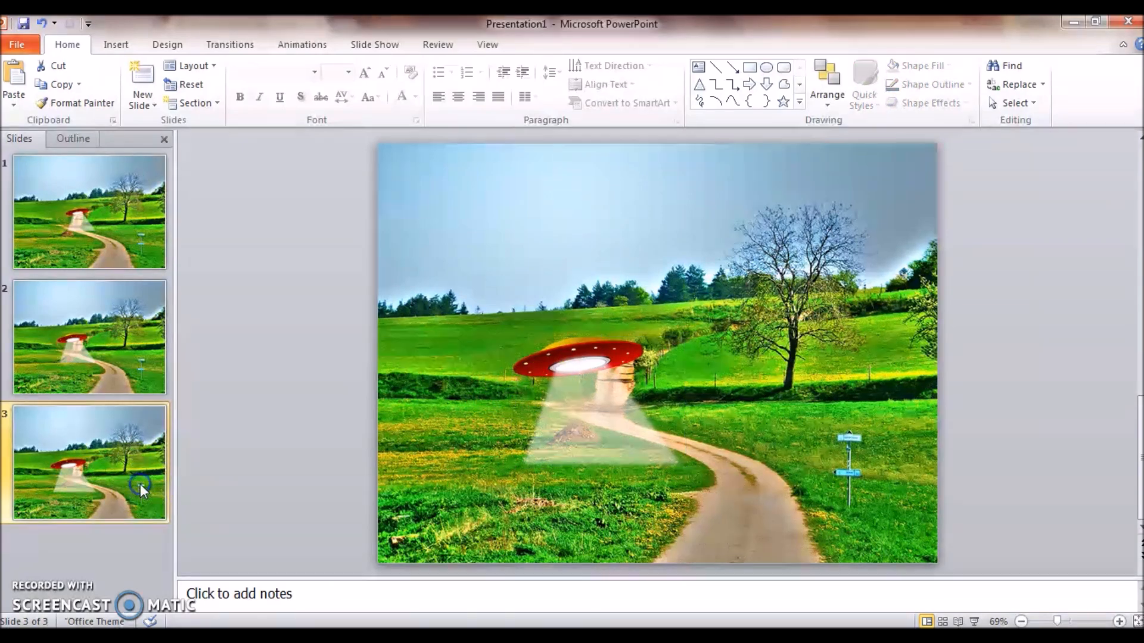
{"action": "right_click", "coordinate": [142, 485]}
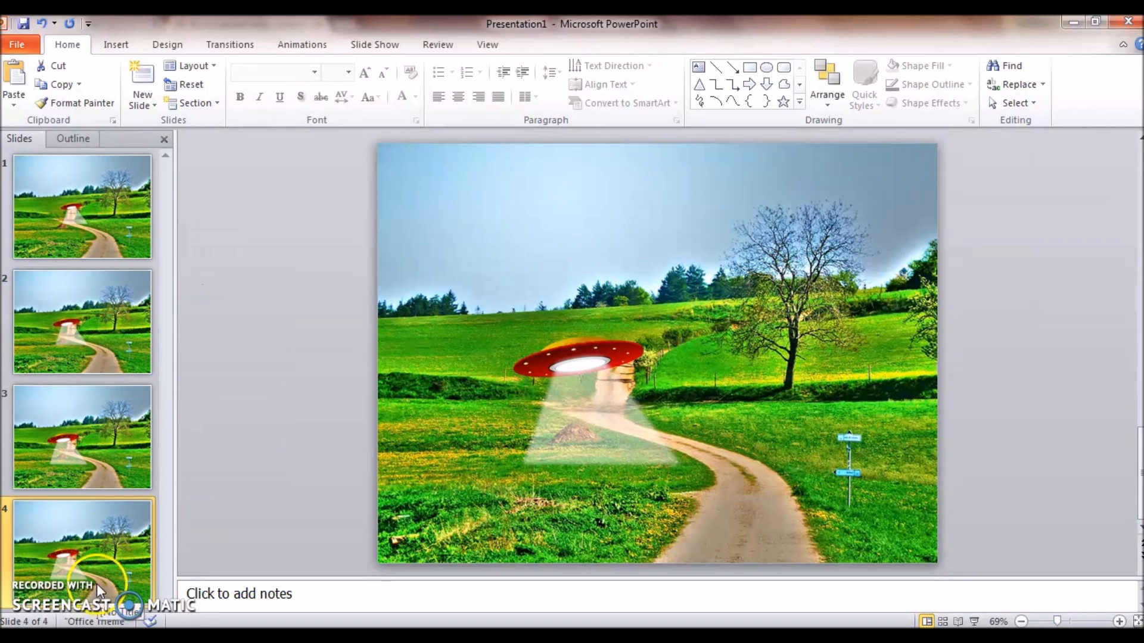
- Enlarge the saucer and beam on slide 4 so it looks nearer
{"action": "left_click", "coordinate": [613, 350]}
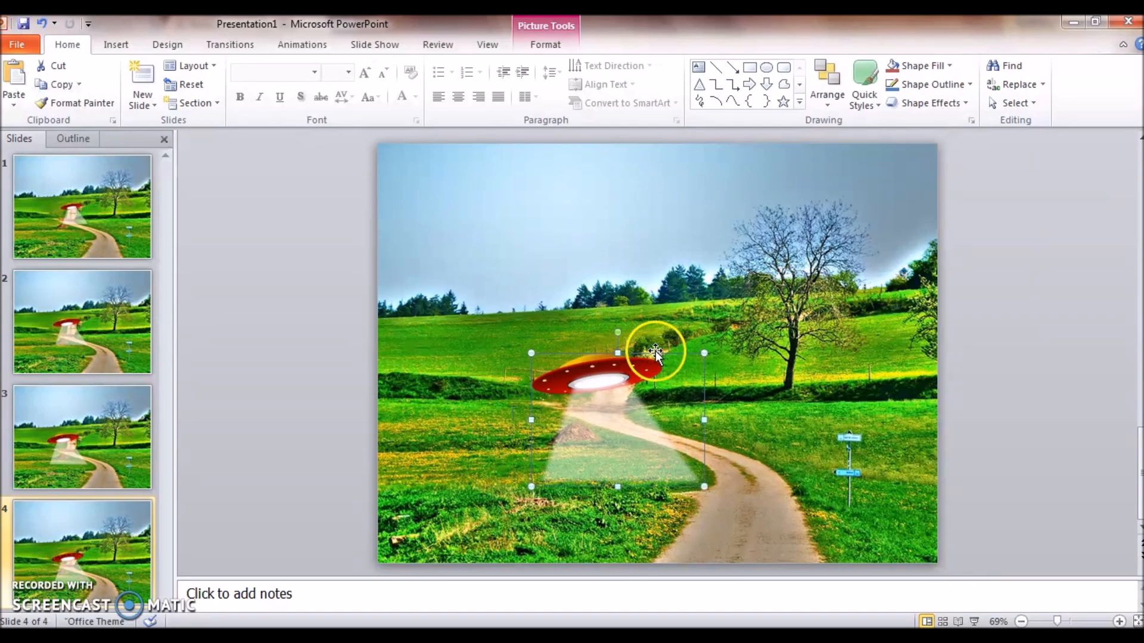
{"action": "left_click_drag", "start_coordinate": [654, 351], "coordinate": [735, 359]}
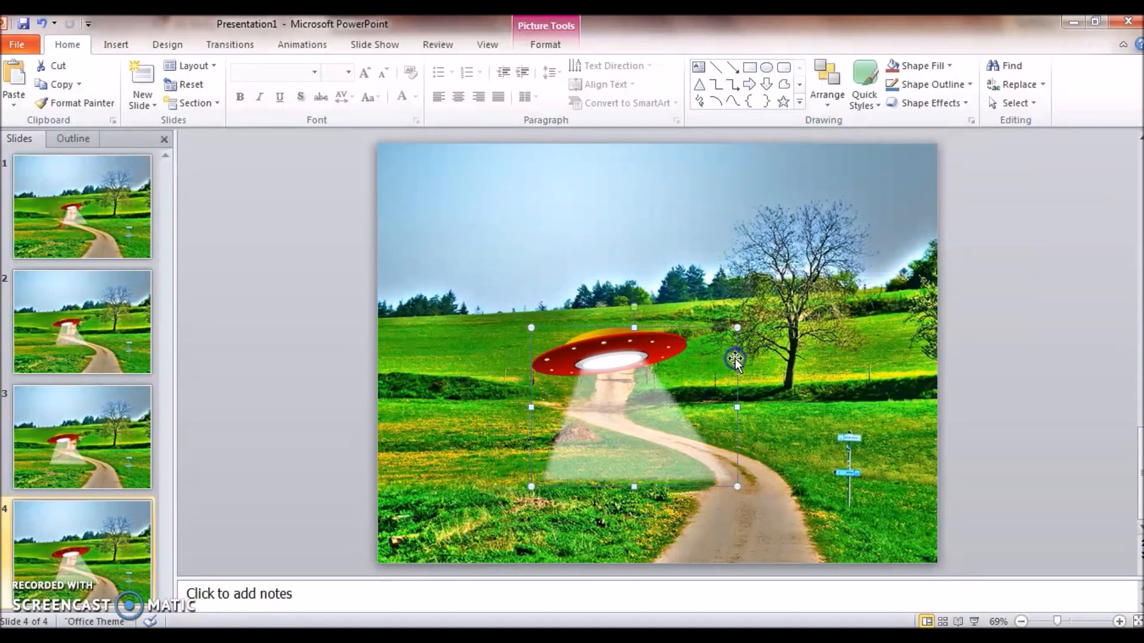
{"action": "left_click_drag", "start_coordinate": [736, 357], "coordinate": [633, 372]}
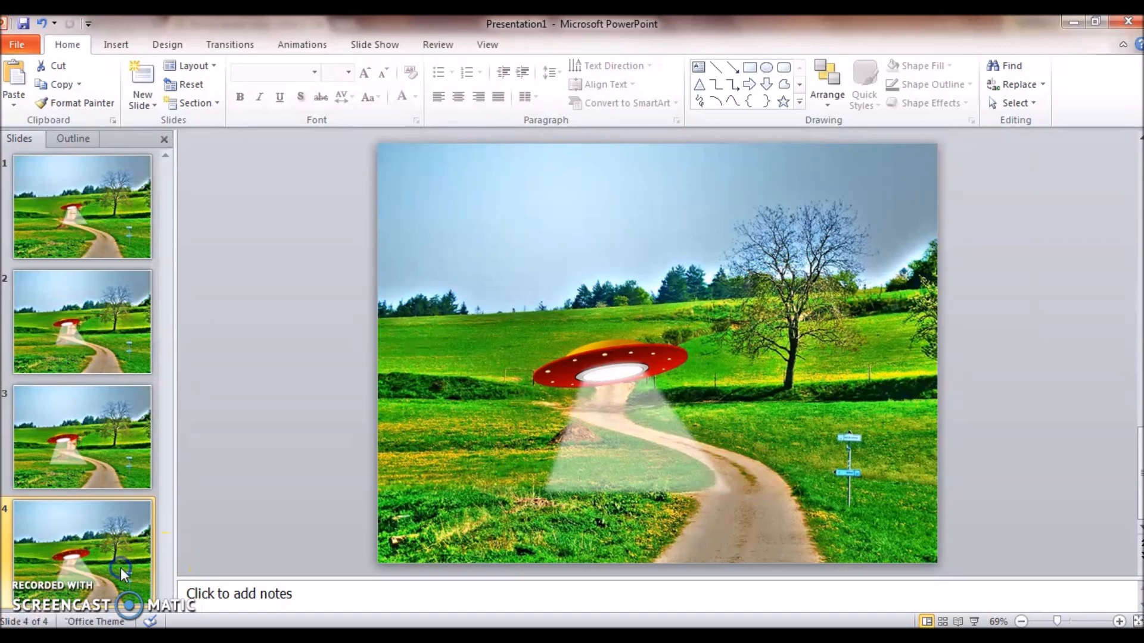
- Duplicate slide 4 onward and adjust the saucer on the fifth and sixth slides
{"action": "right_click", "coordinate": [82, 554]}
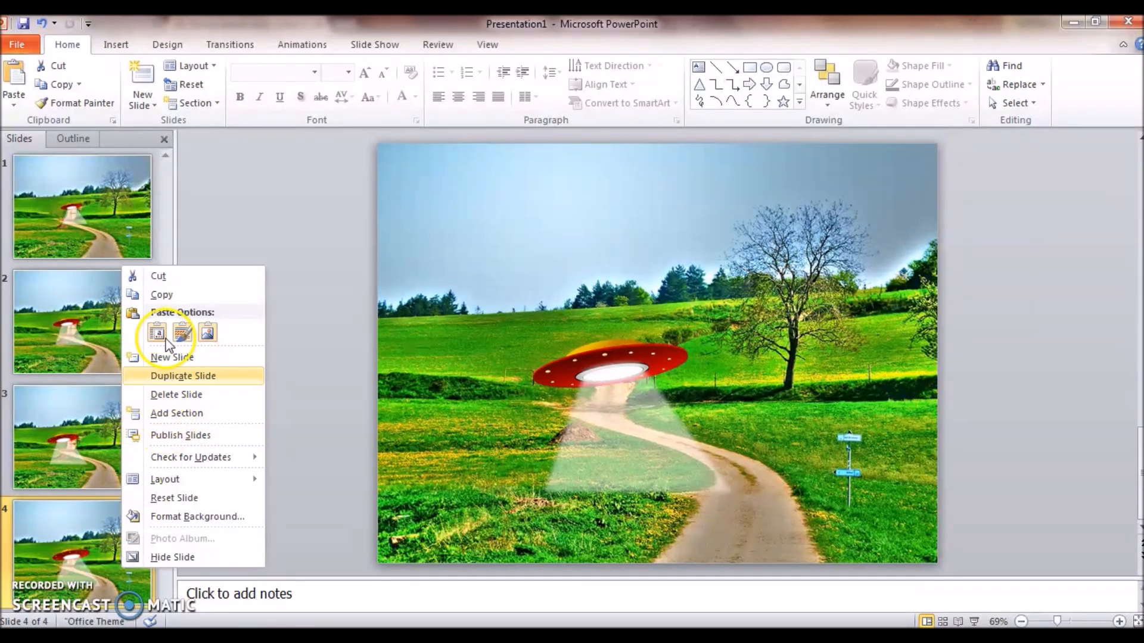
{"action": "left_click", "coordinate": [183, 375]}
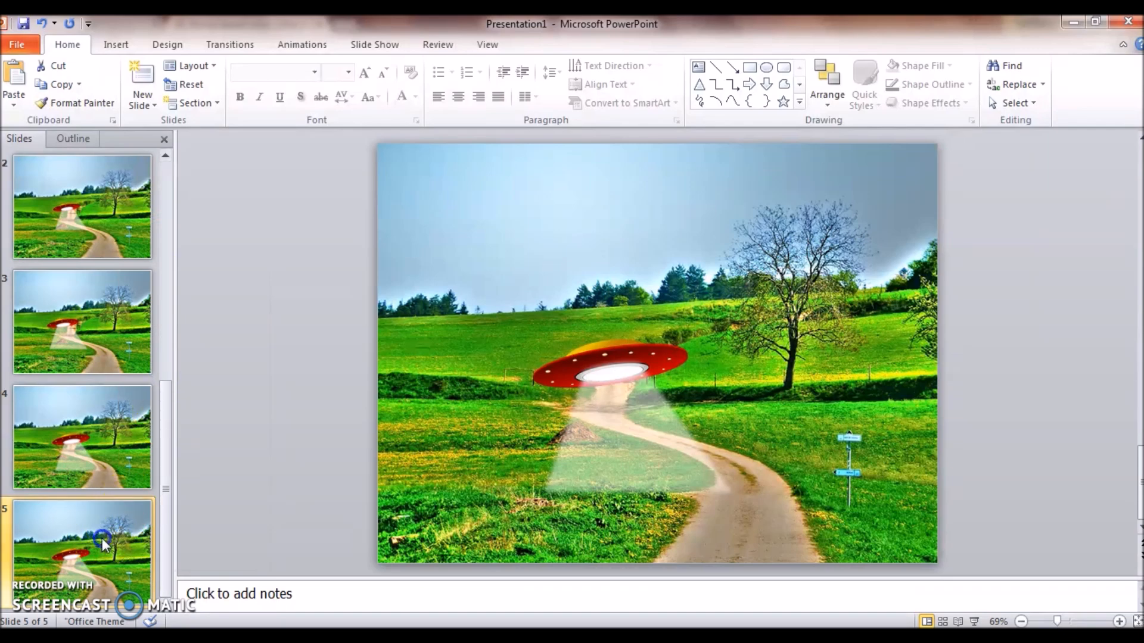
{"action": "left_click", "coordinate": [618, 405]}
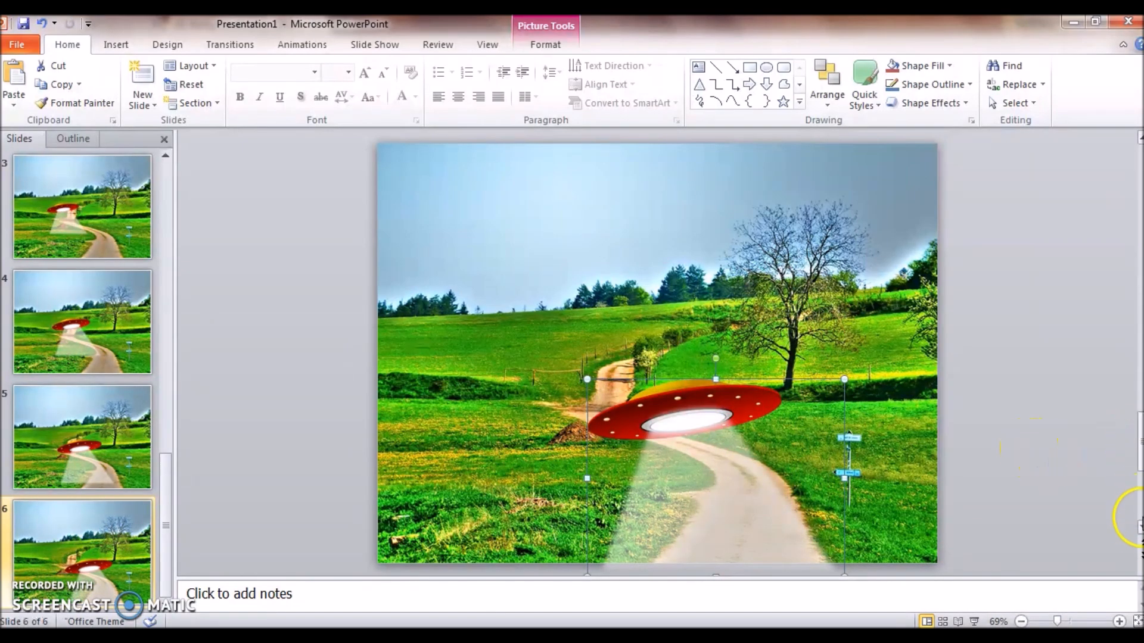
{"action": "right_click", "coordinate": [55, 539]}
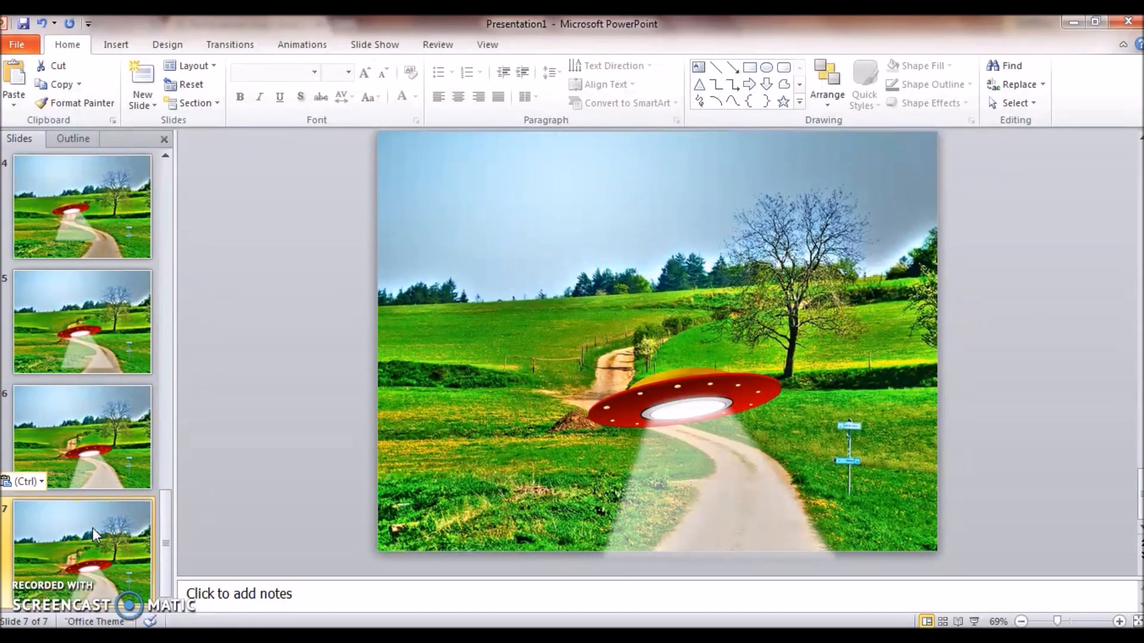
- Move the saucer lower along the path and enlarge it on slides seven and eight
{"action": "left_click", "coordinate": [686, 408]}
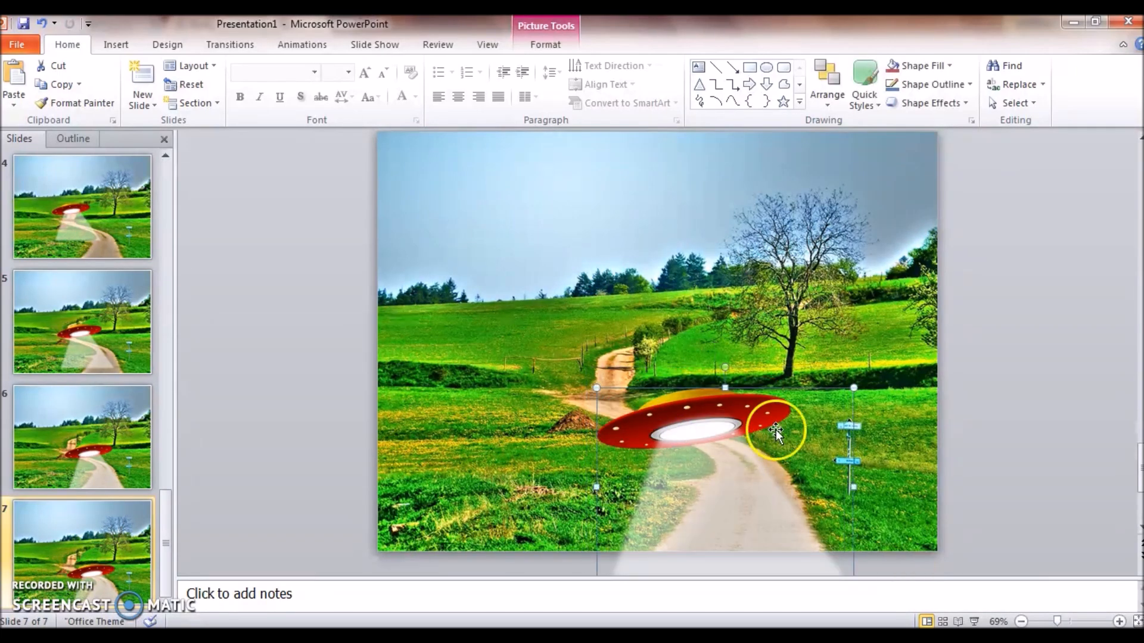
{"action": "left_click_drag", "start_coordinate": [777, 430], "coordinate": [714, 427]}
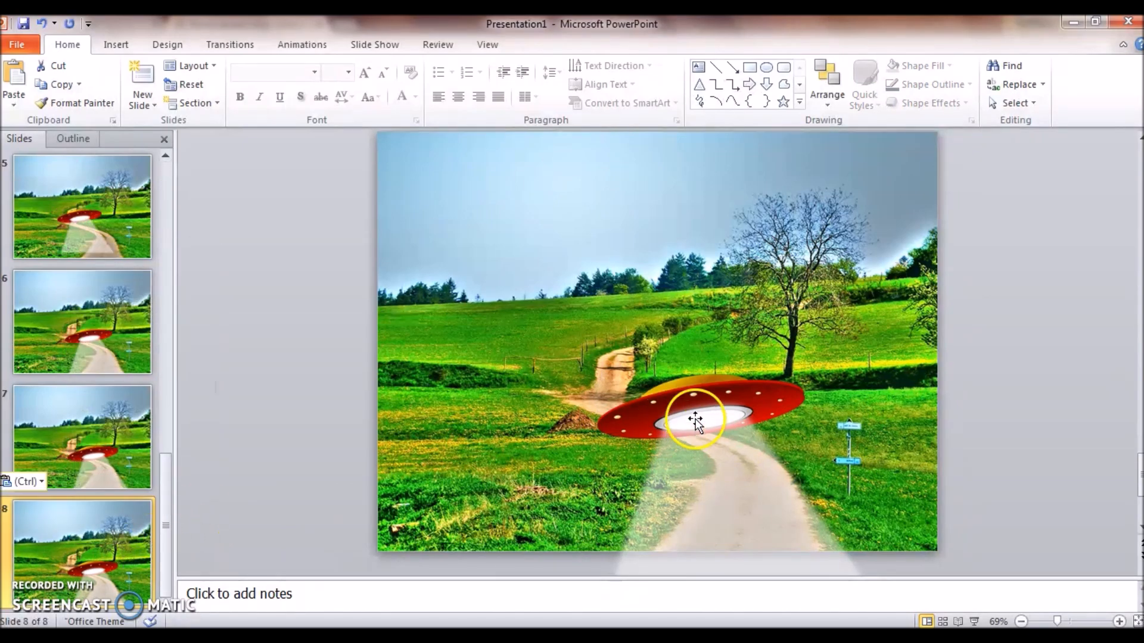
{"action": "left_click_drag", "start_coordinate": [695, 420], "coordinate": [581, 476]}
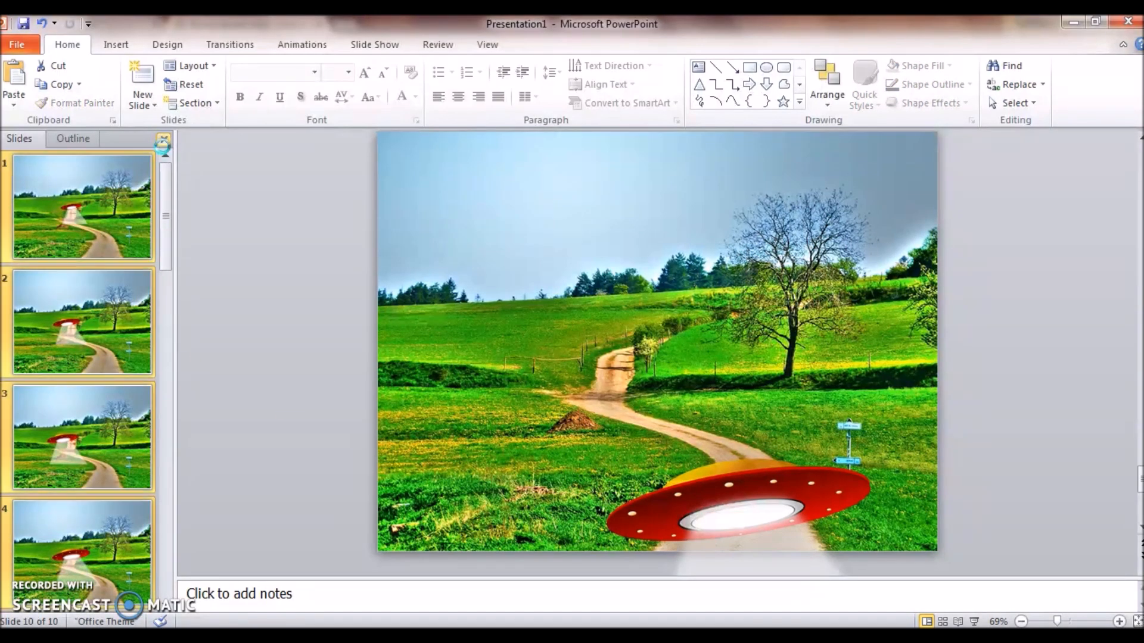
{"action": "mouse_move", "coordinate": [66, 197]}
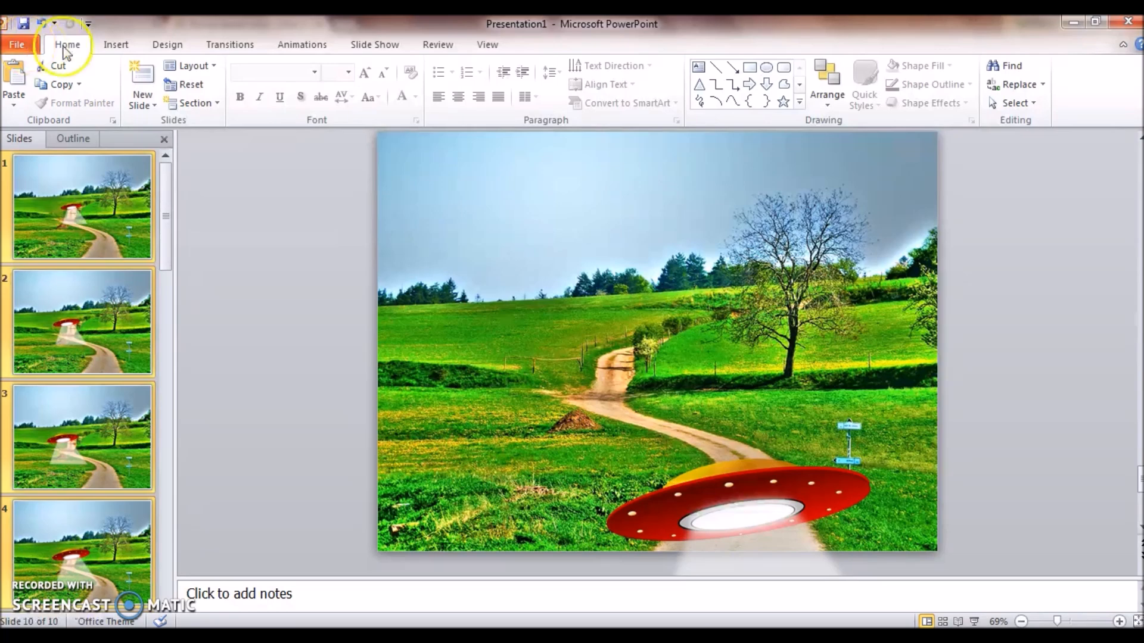
- Enable Advance Slide After in Transitions so slides auto-advance
{"action": "left_click", "coordinate": [229, 44]}
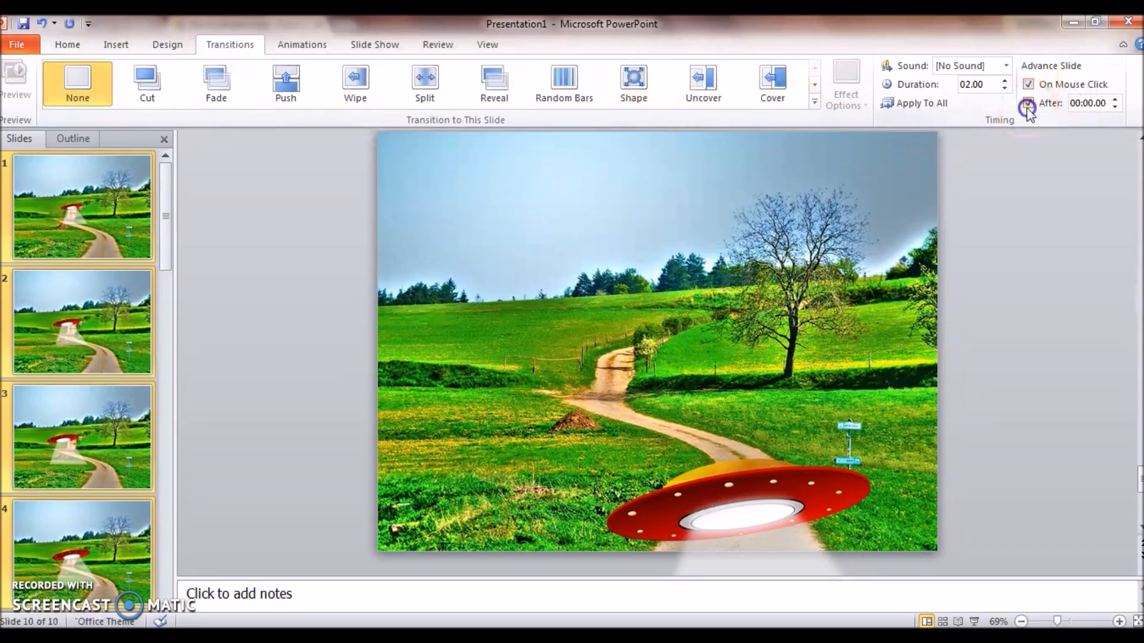
{"action": "left_click", "coordinate": [1086, 102]}
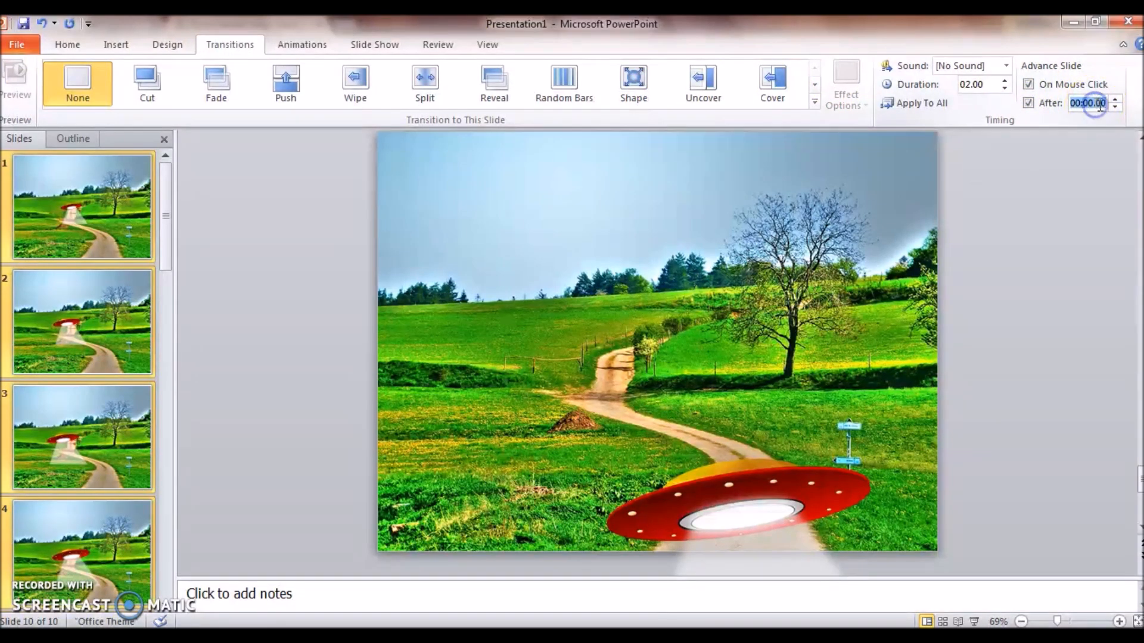